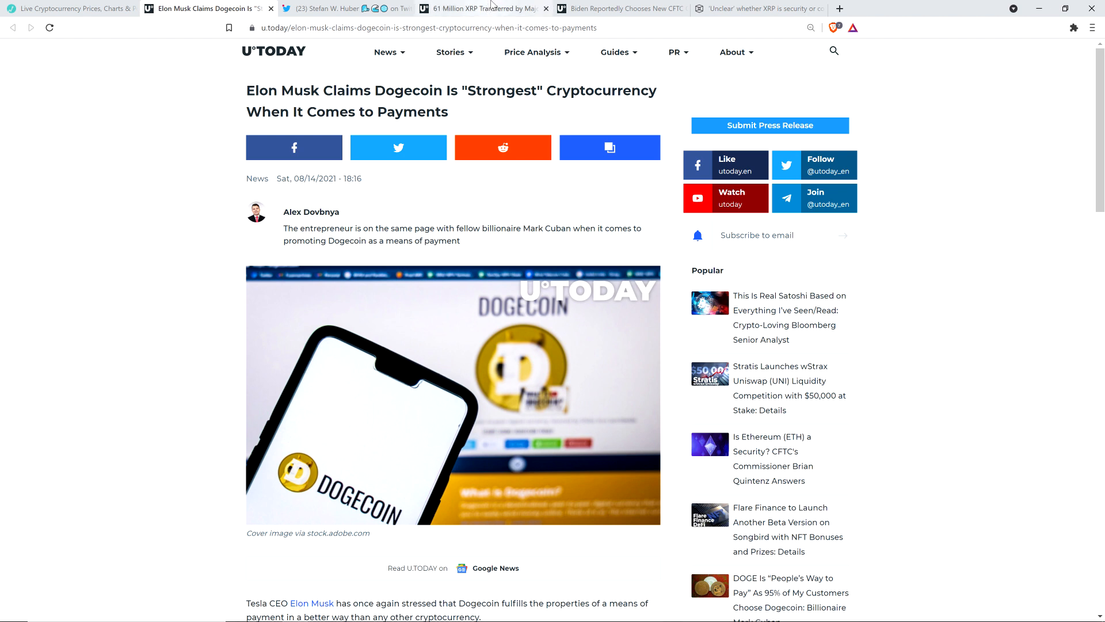
{"action": "mouse_move", "coordinate": [483, 8]}
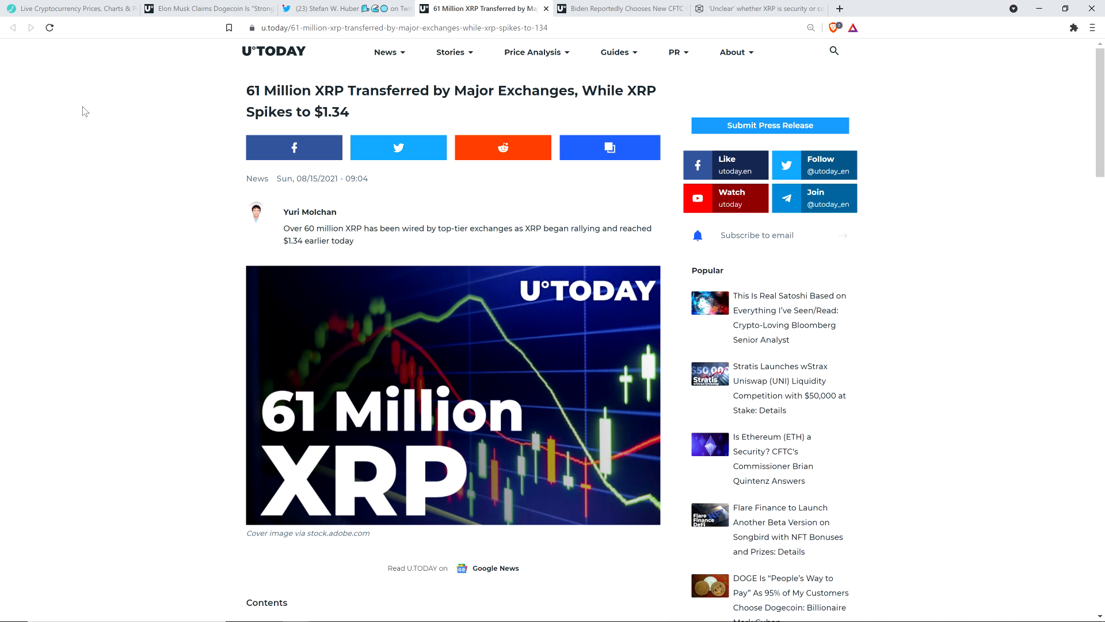
{"action": "mouse_move", "coordinate": [130, 97]}
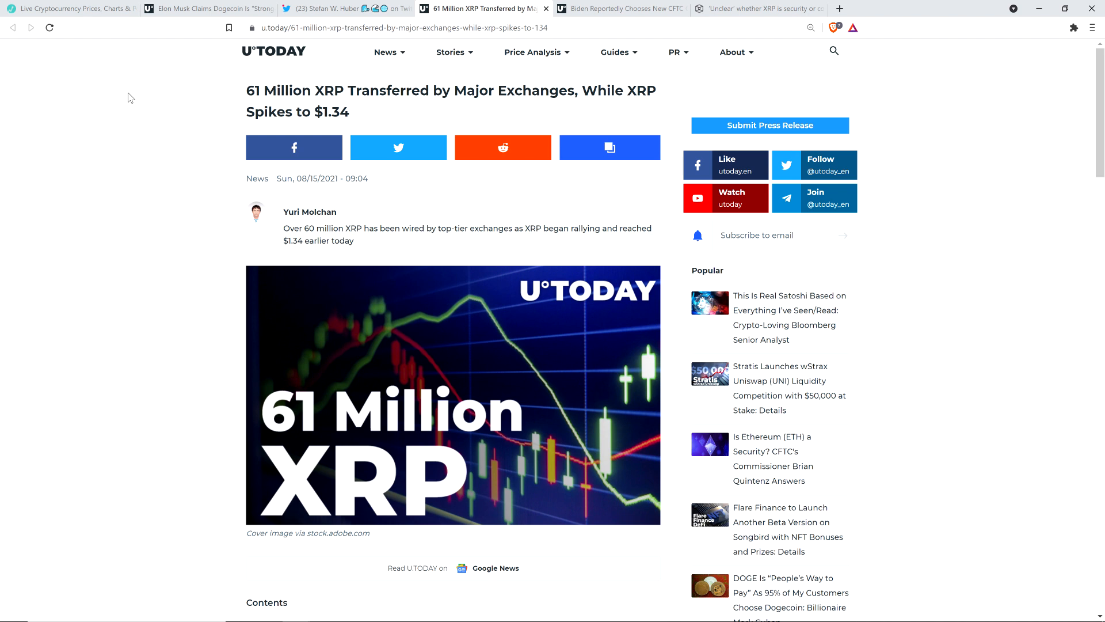
{"action": "mouse_move", "coordinate": [116, 134]}
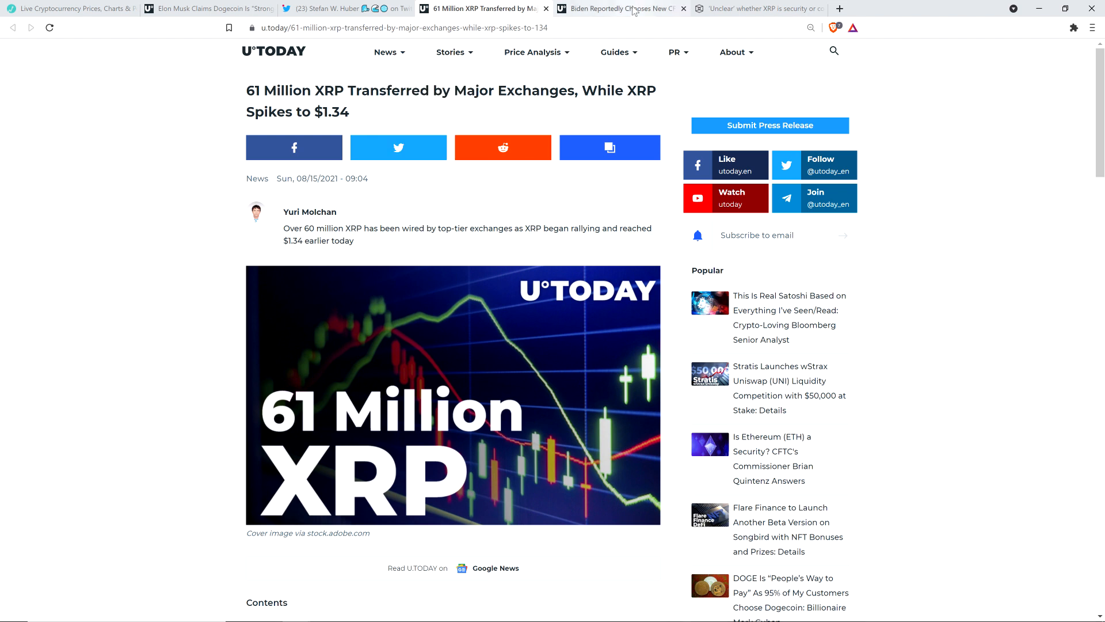
Switch to the U.Today article on Biden picking Rostin Behnam as CFTC chair
{"action": "left_click", "coordinate": [620, 8]}
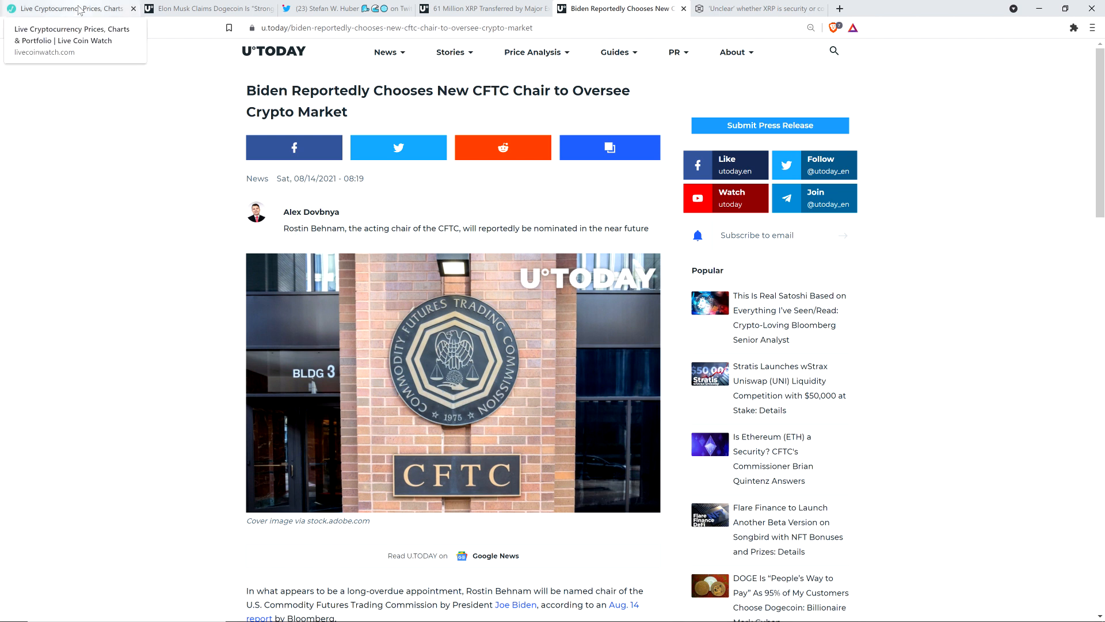
Switch to the LiveCoinWatch price table with Bitcoin near $46,889 leading by market cap
{"action": "left_click", "coordinate": [63, 8]}
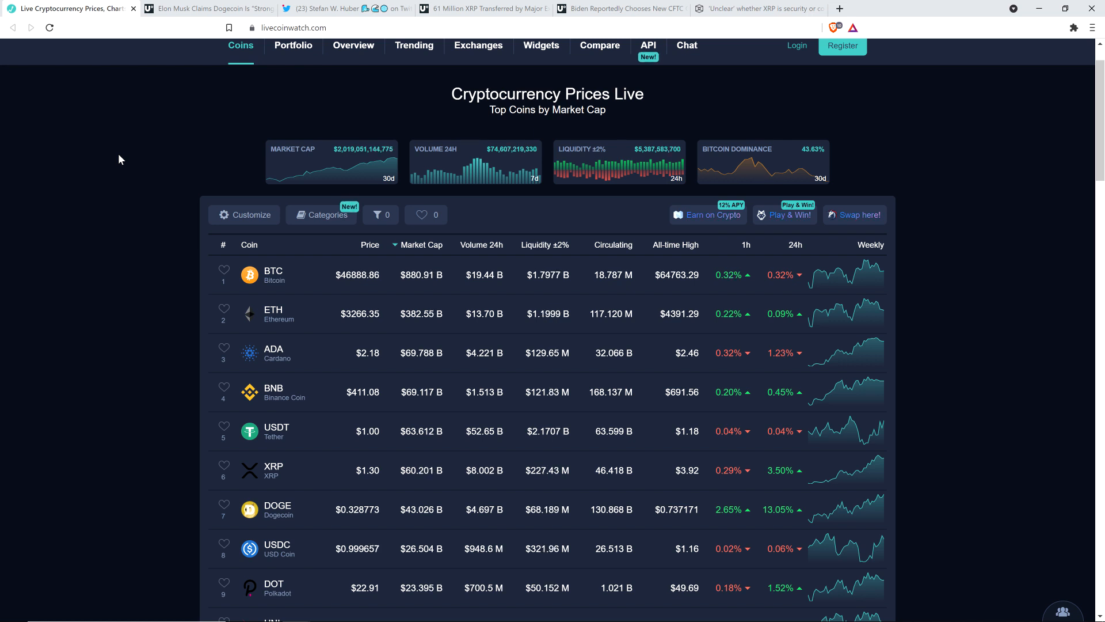
{"action": "mouse_move", "coordinate": [226, 324]}
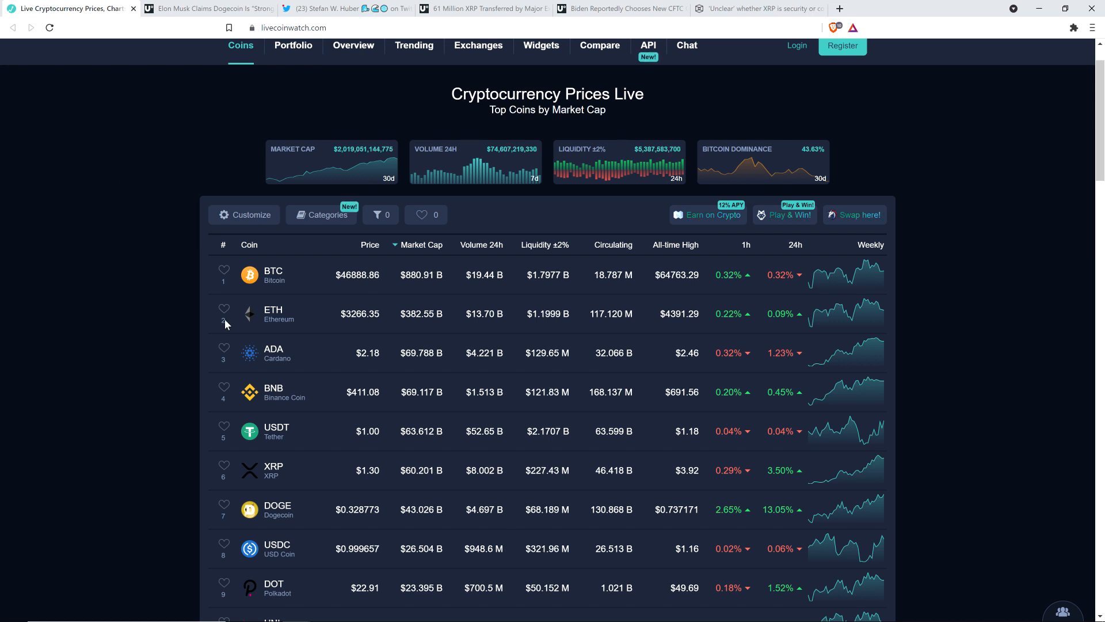
{"action": "mouse_move", "coordinate": [523, 477]}
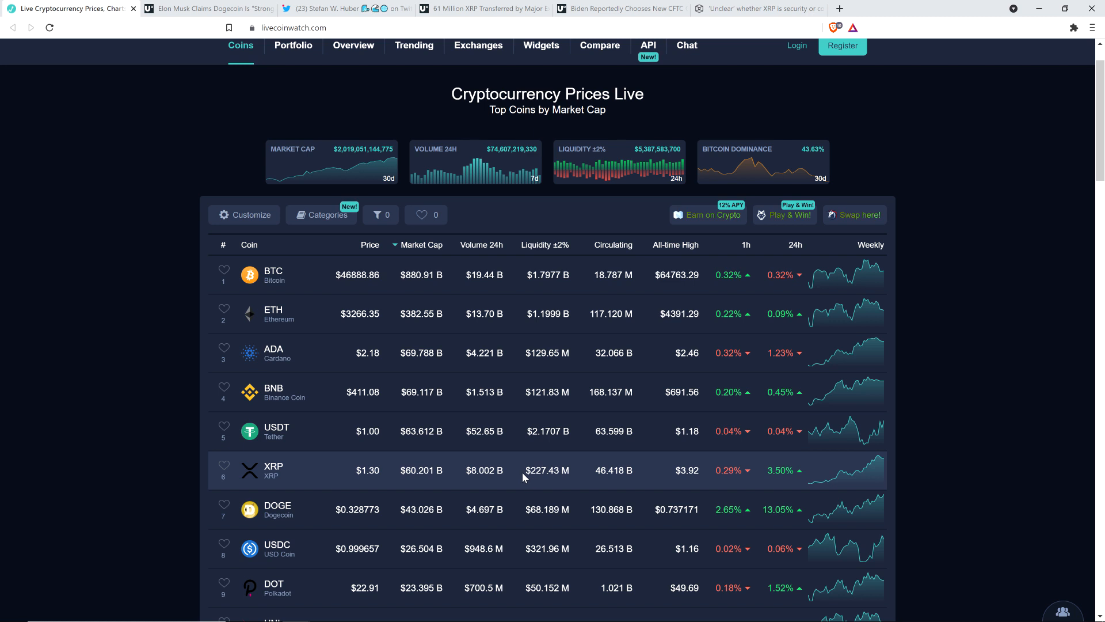
{"action": "mouse_move", "coordinate": [570, 458]}
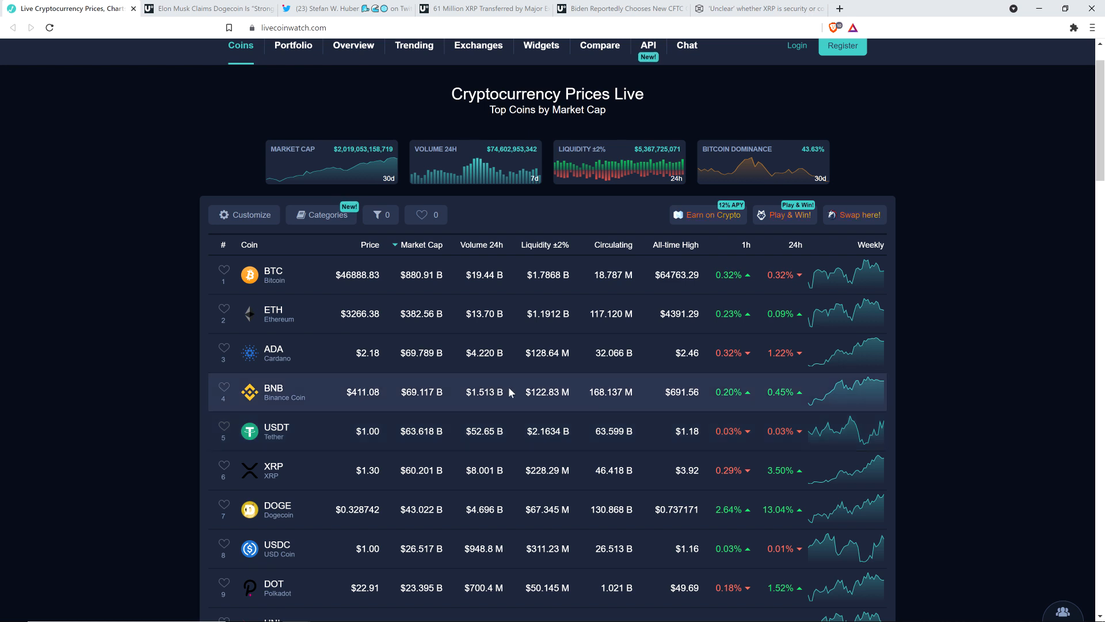
{"action": "mouse_move", "coordinate": [89, 304]}
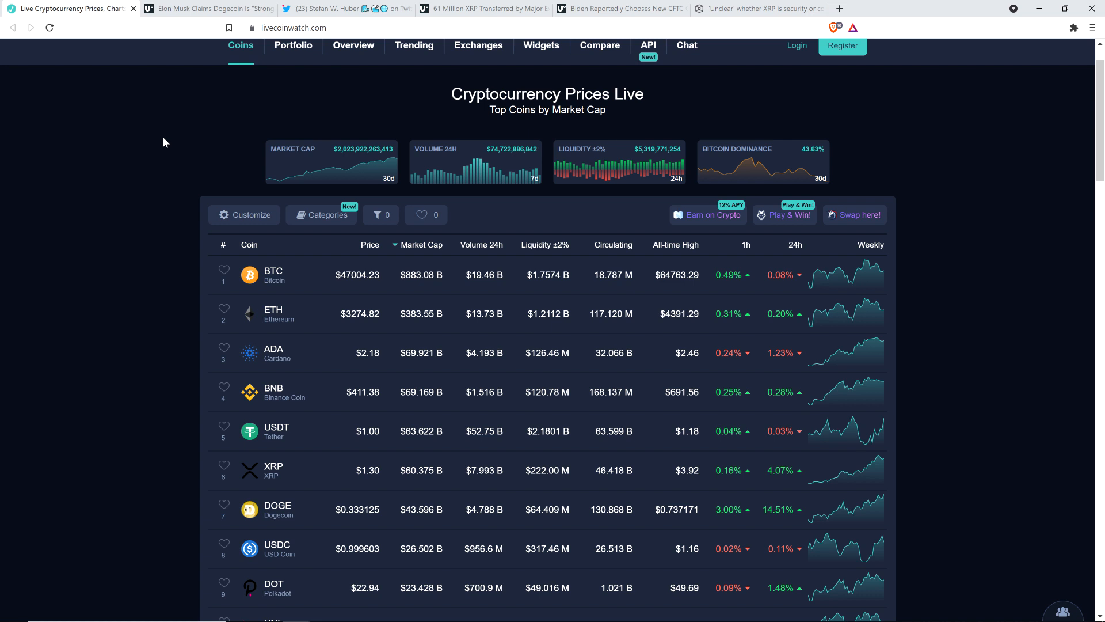
Read the Dogecoin article down to Musk's tweet quote and the merchant-adoption section
{"action": "left_click", "coordinate": [205, 8]}
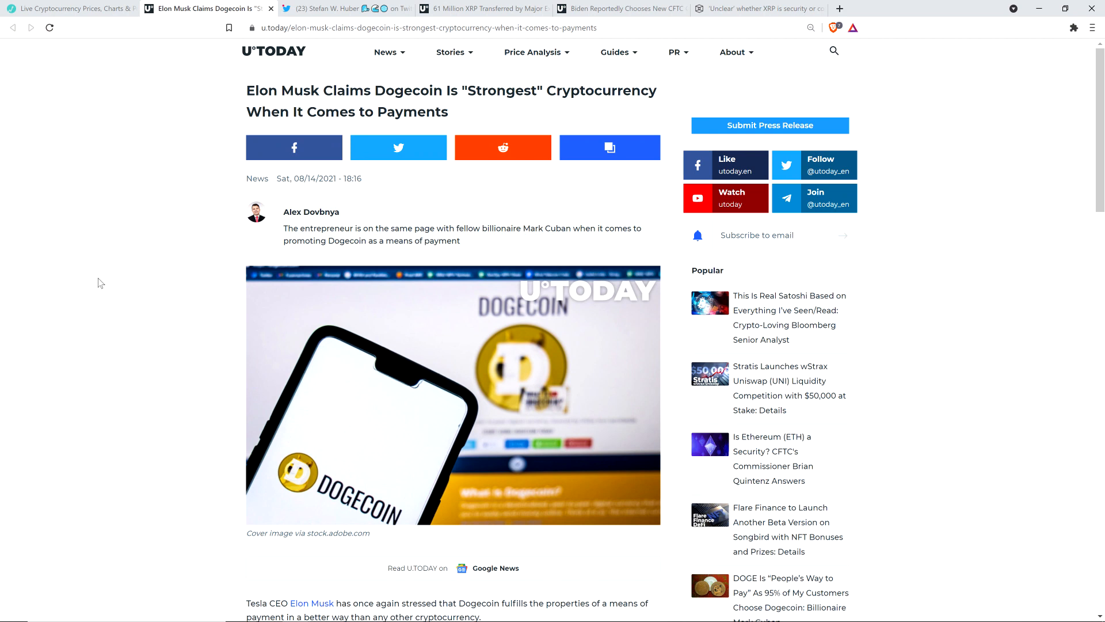
{"action": "scroll", "scroll_direction": "down", "scroll_amount": 3}
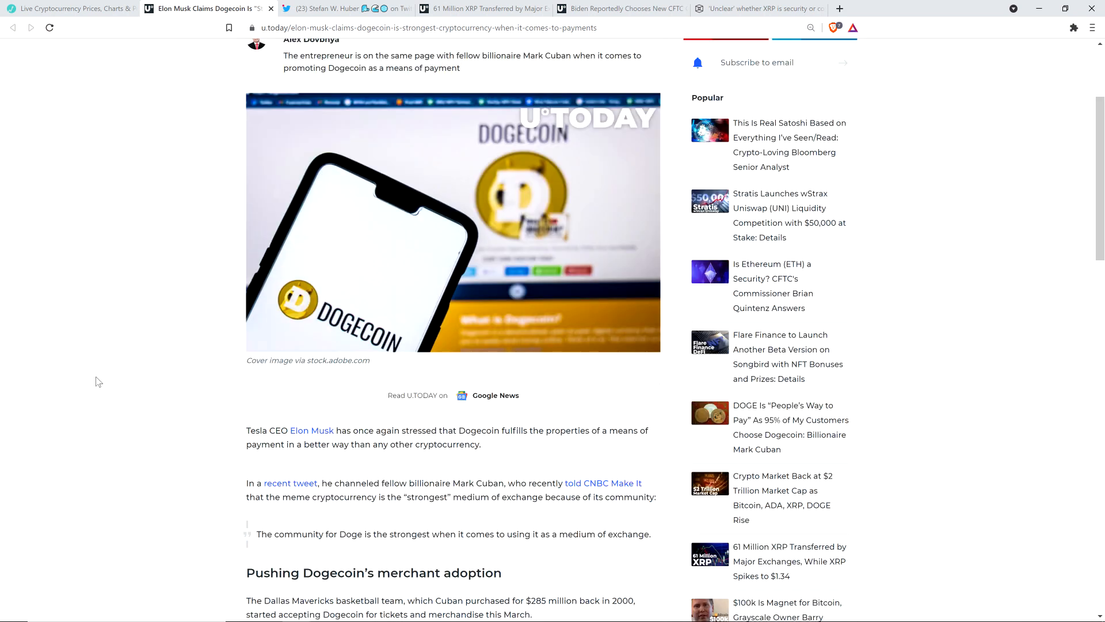
{"action": "scroll", "scroll_direction": "down", "scroll_amount": 3}
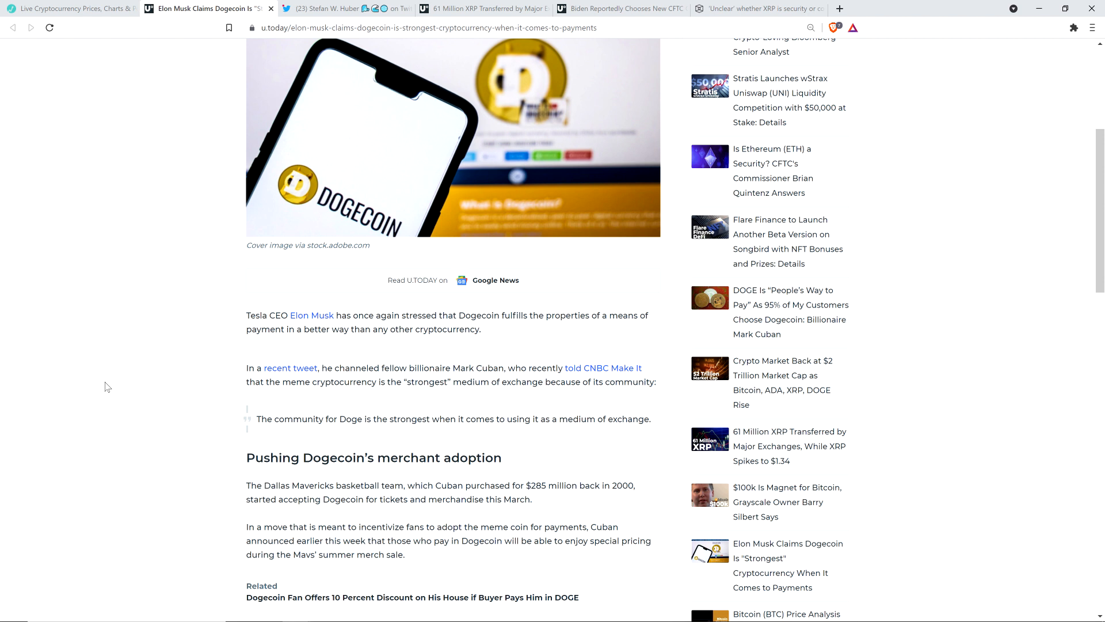
{"action": "mouse_move", "coordinate": [155, 152]}
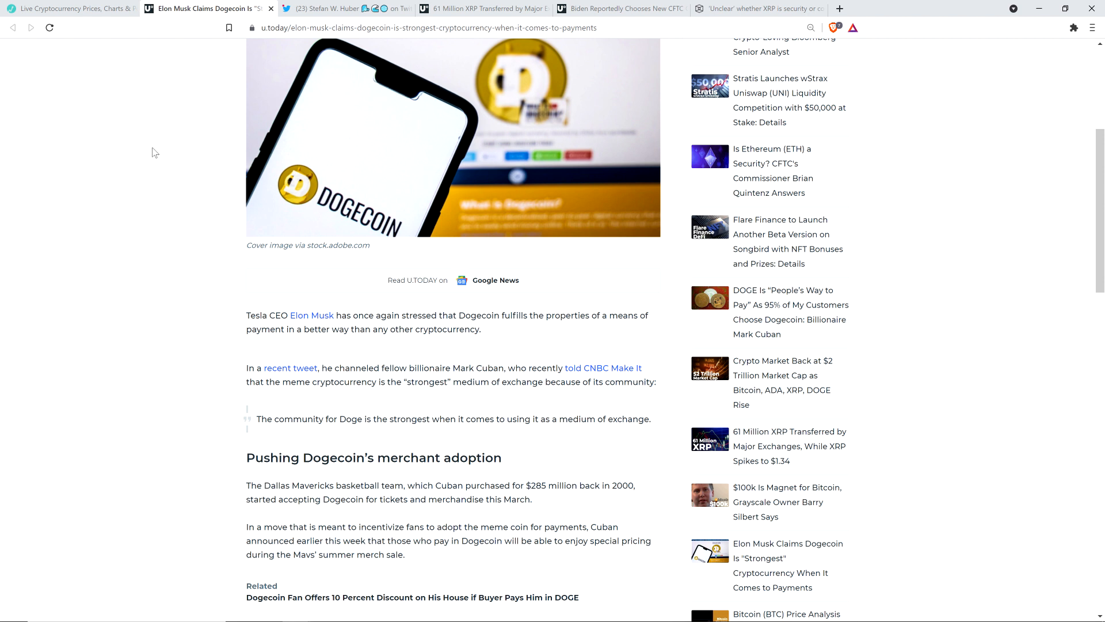
{"action": "mouse_move", "coordinate": [99, 211]}
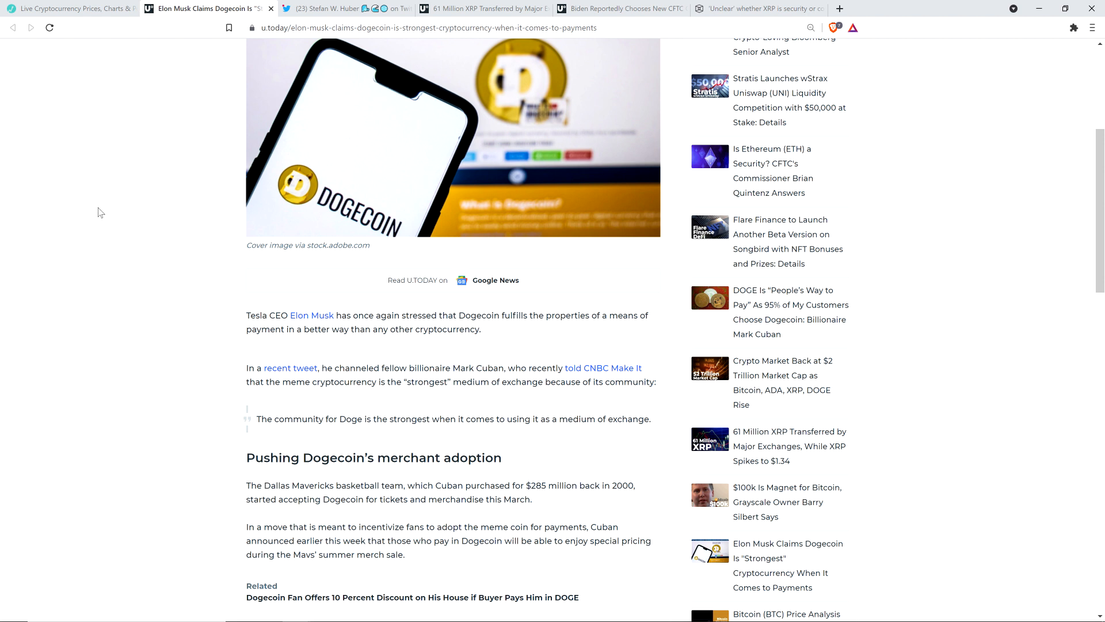
{"action": "mouse_move", "coordinate": [143, 209]}
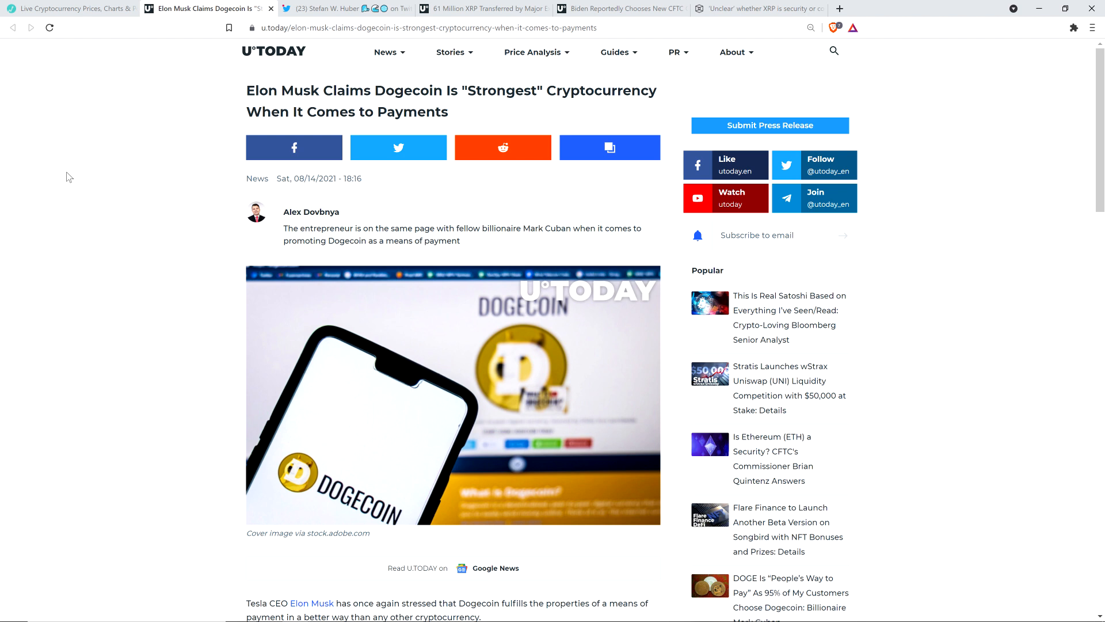
{"action": "mouse_move", "coordinate": [487, 65]}
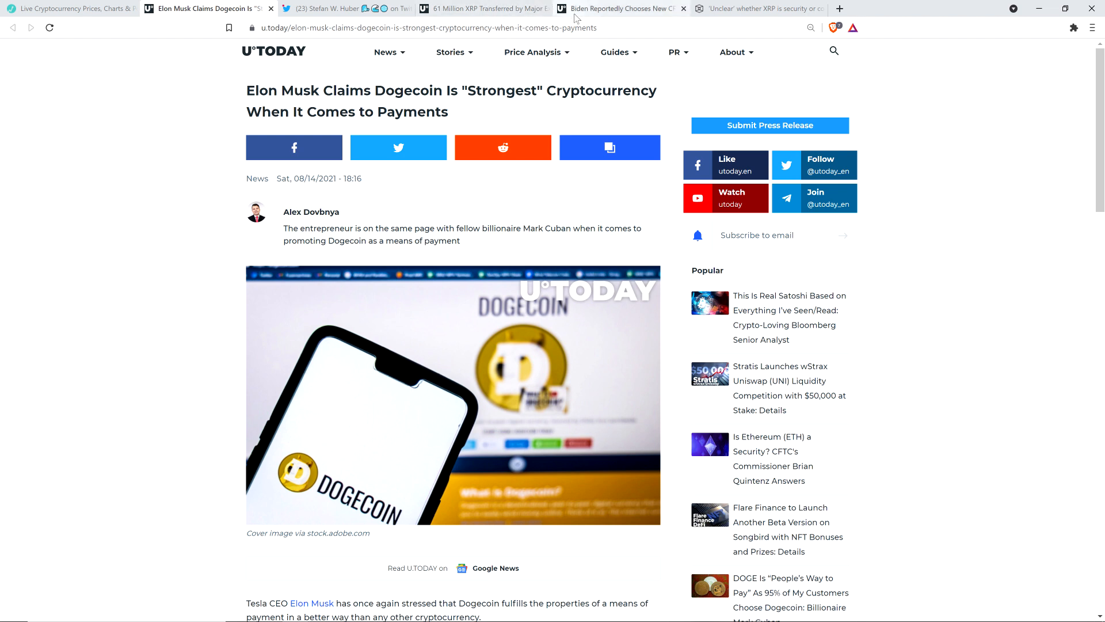
Read the Biden CFTC article down to Behnam's expected nomination and the BitMEX fine
{"action": "left_click", "coordinate": [620, 8]}
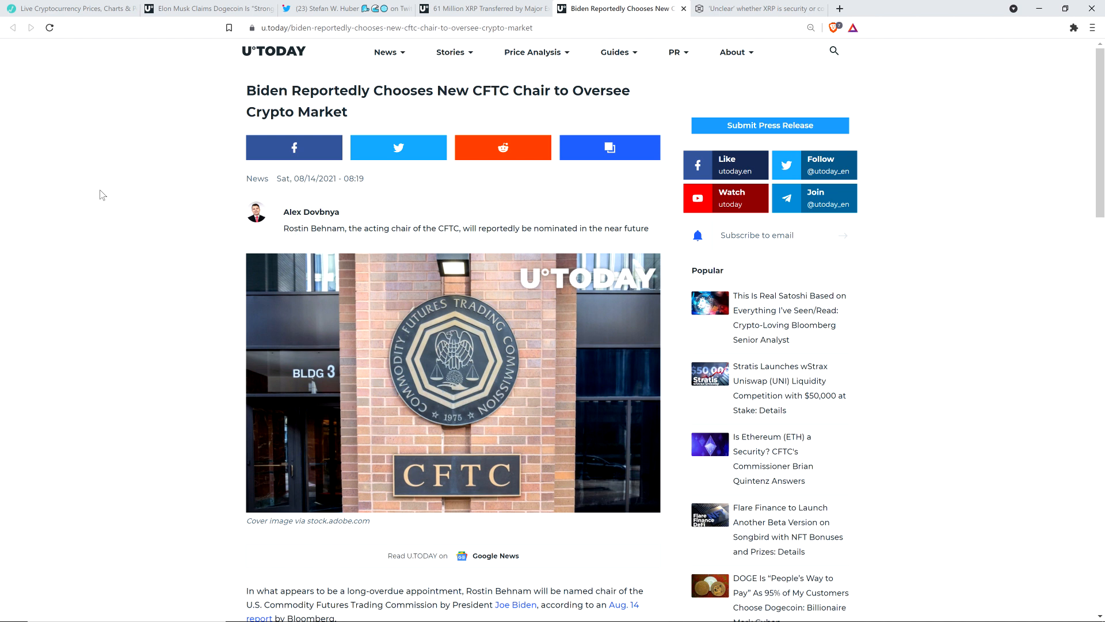
{"action": "scroll", "scroll_direction": "down", "scroll_amount": 3}
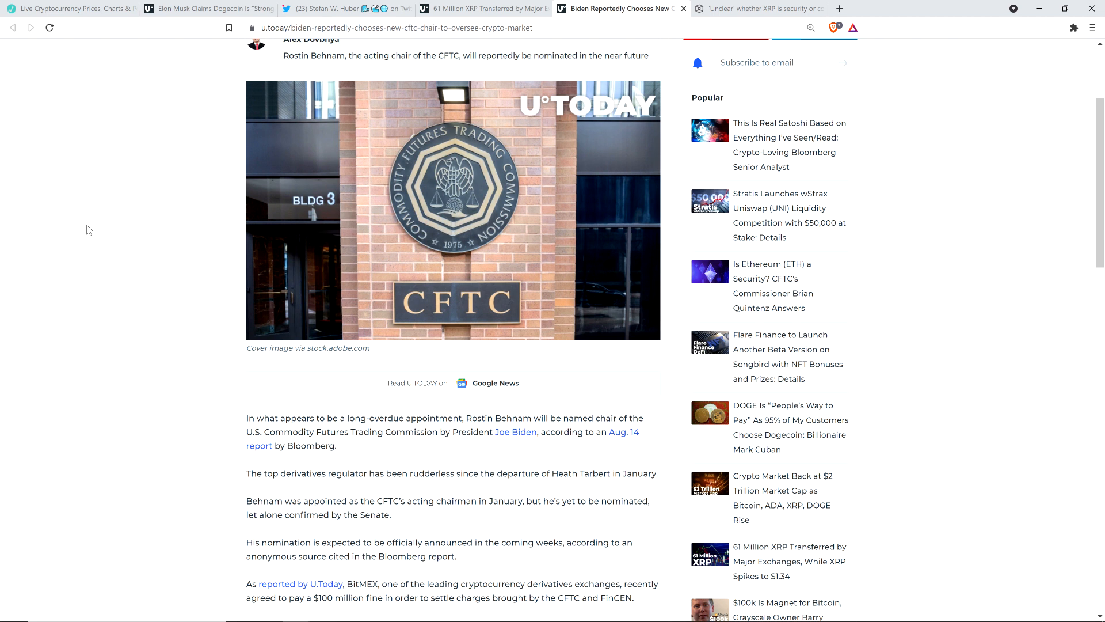
{"action": "scroll", "scroll_direction": "down", "scroll_amount": 3}
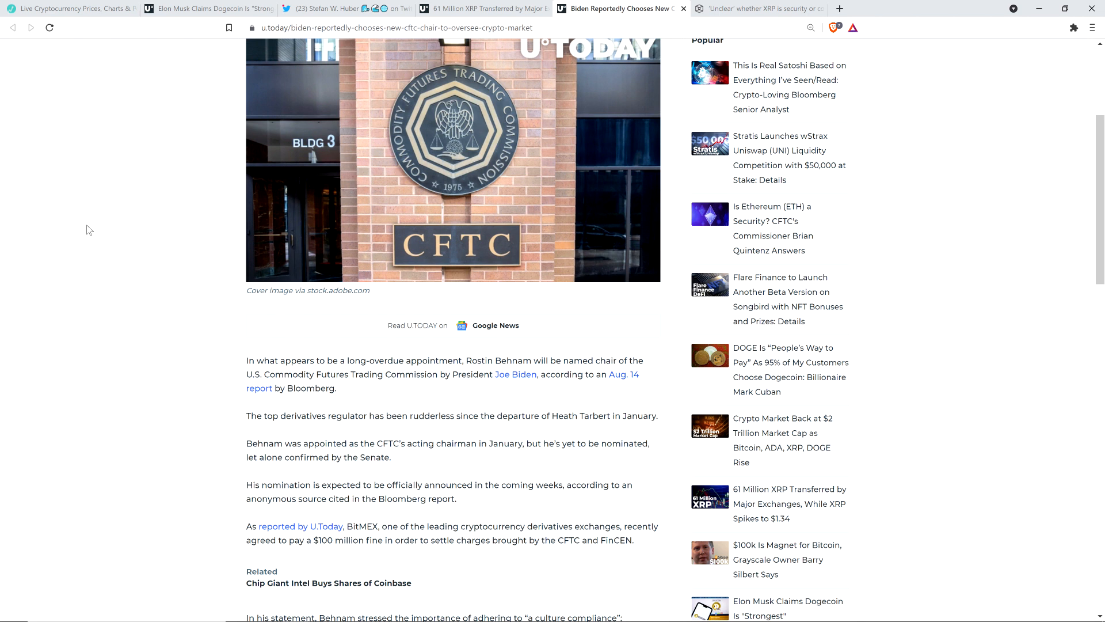
{"action": "scroll", "scroll_direction": "down", "scroll_amount": 3}
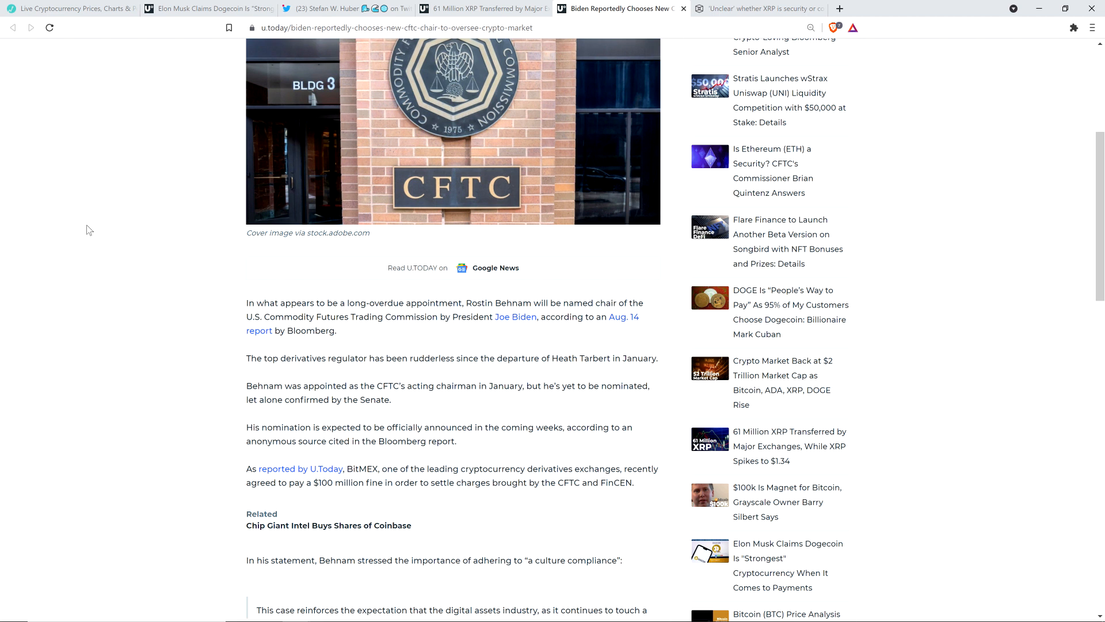
{"action": "mouse_move", "coordinate": [156, 238]}
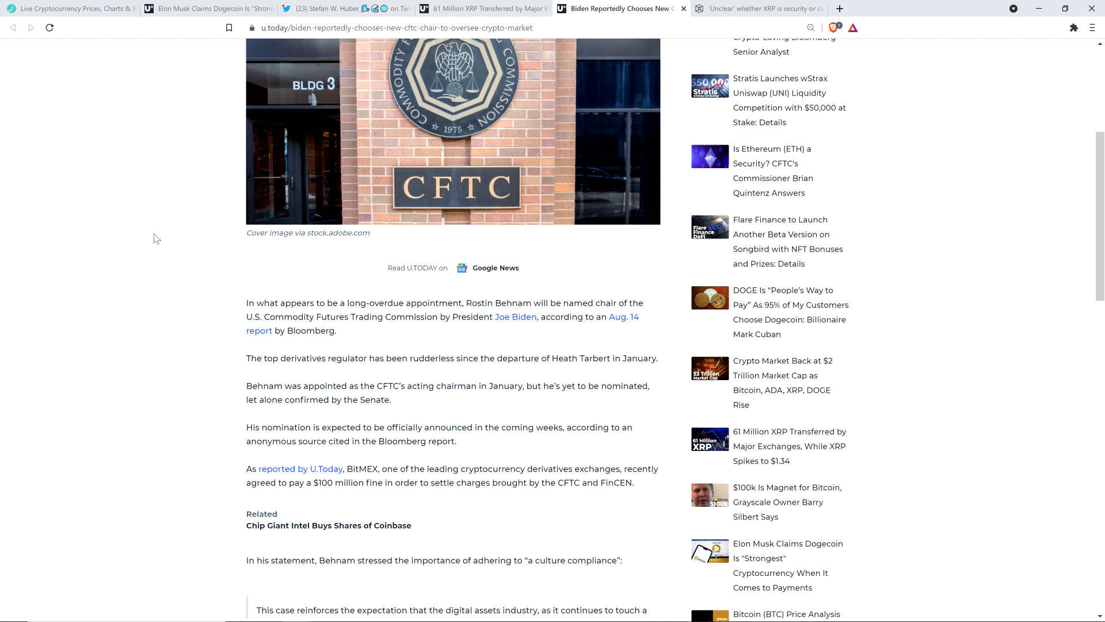
{"action": "mouse_move", "coordinate": [95, 225]}
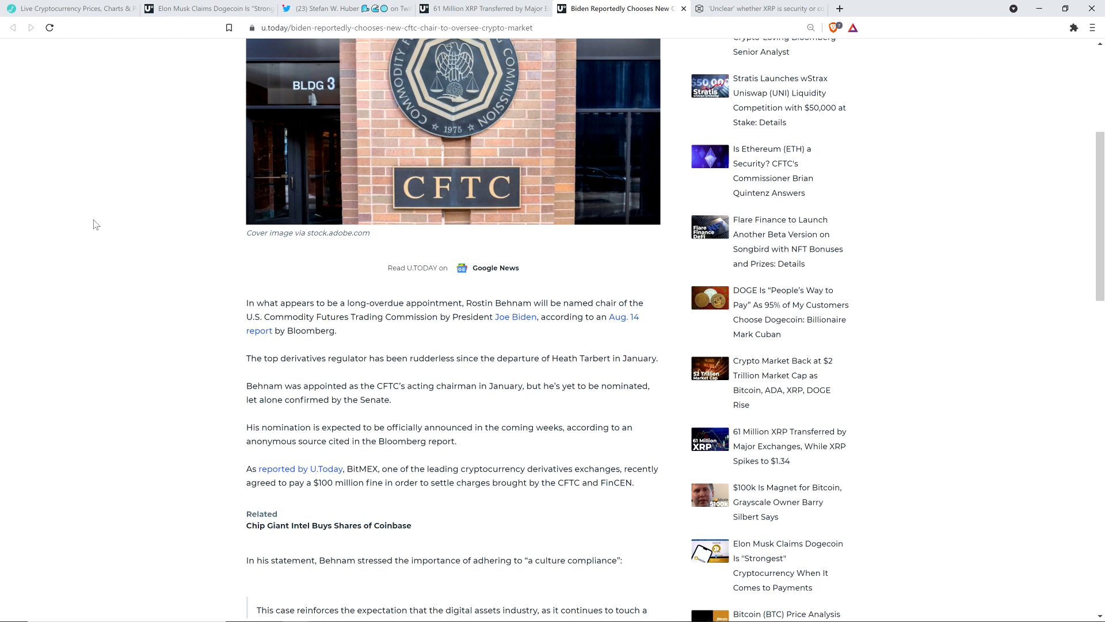
{"action": "mouse_move", "coordinate": [134, 190]}
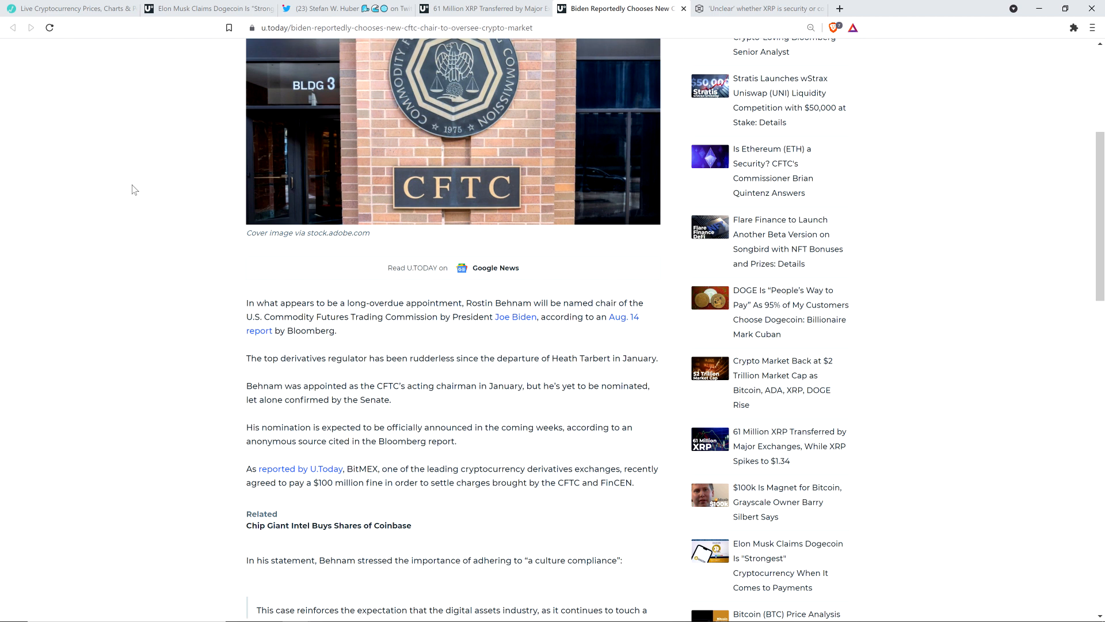
{"action": "mouse_move", "coordinate": [119, 179]}
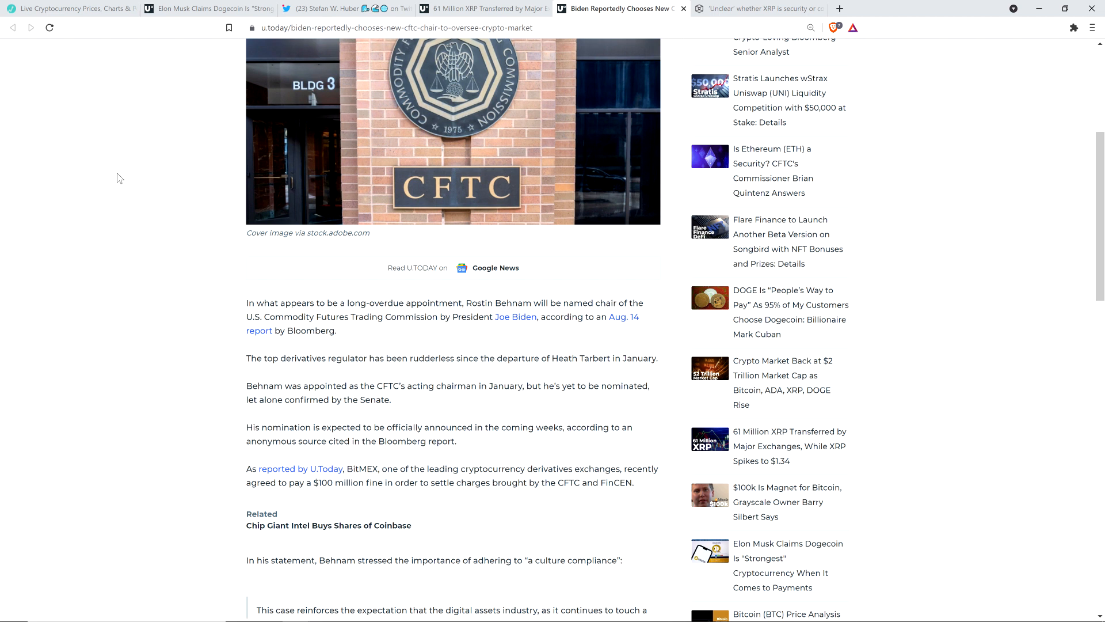